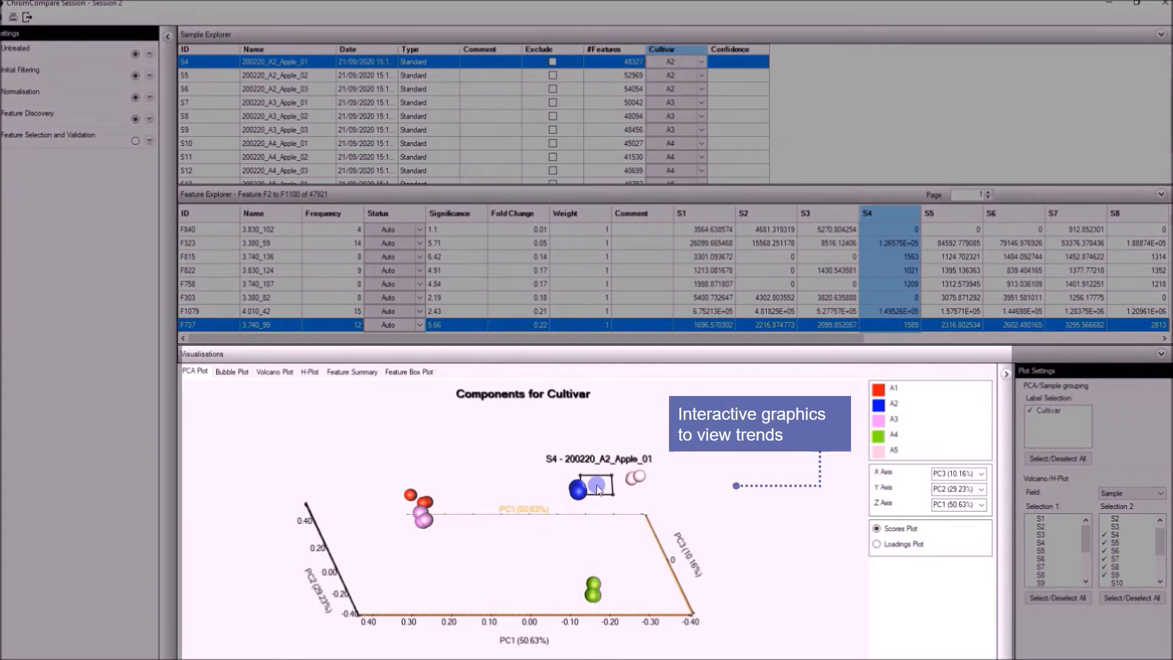
Select sample S13 (200220_A5_Apple_01) so it is labelled in the 3D PCA scores plot.
{"action": "left_click", "coordinate": [592, 485]}
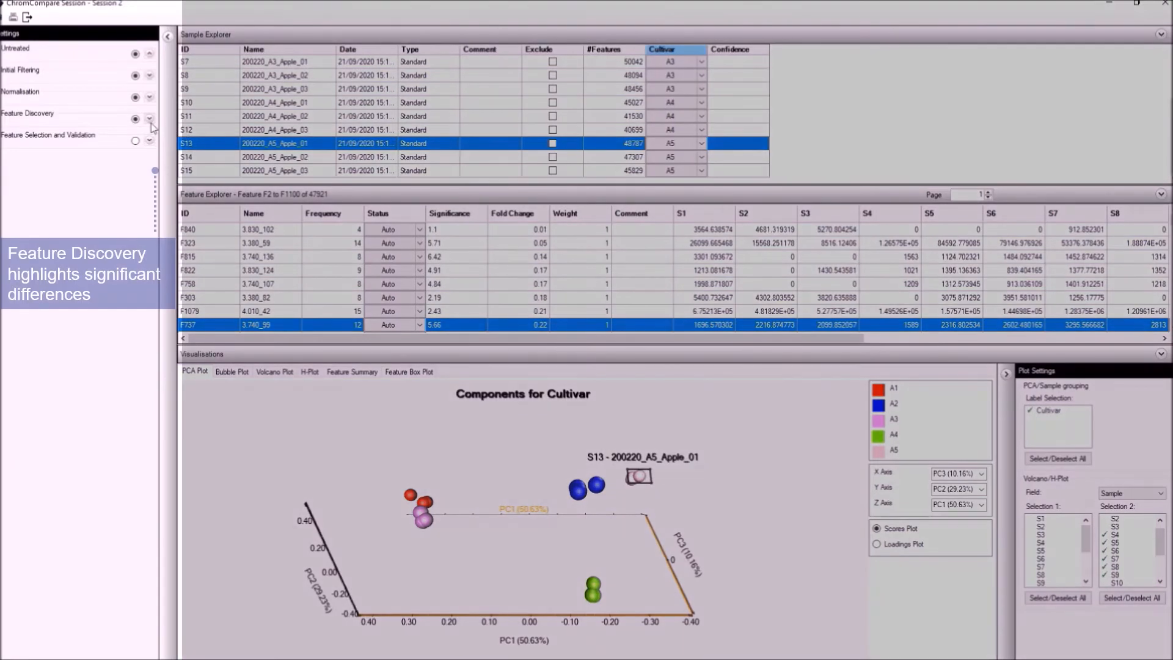
Apply Feature Discovery with Absolute Num Features 50 and Label Cultivar, refreshing the PCA plot.
{"action": "left_click", "coordinate": [149, 119]}
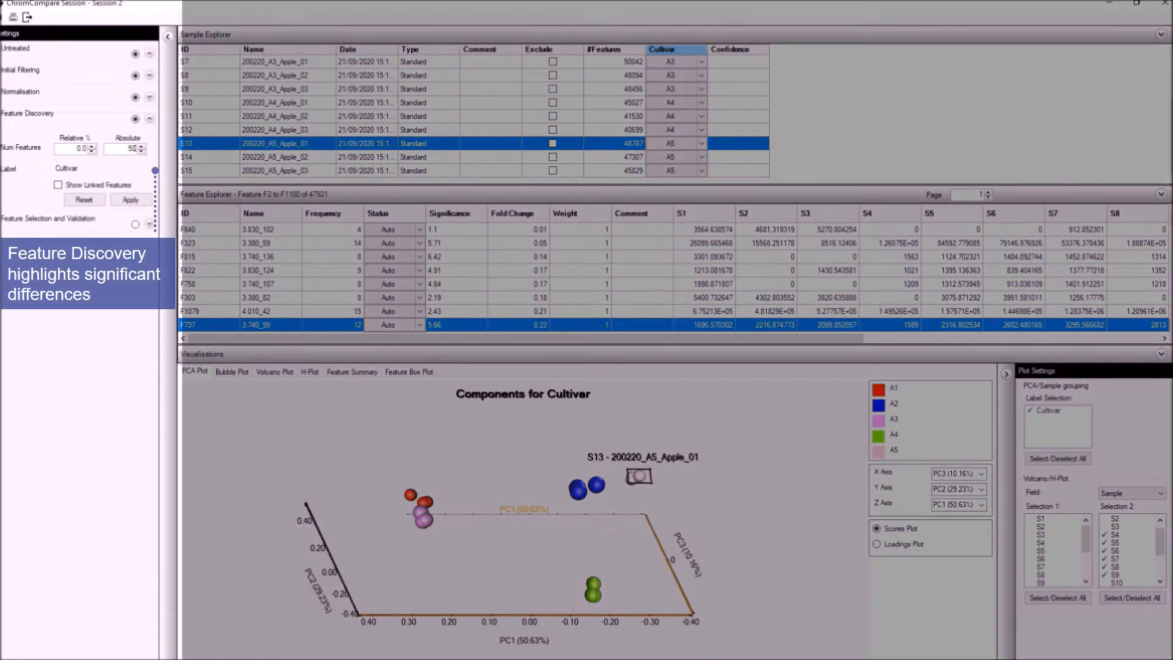
{"action": "left_click", "coordinate": [130, 199]}
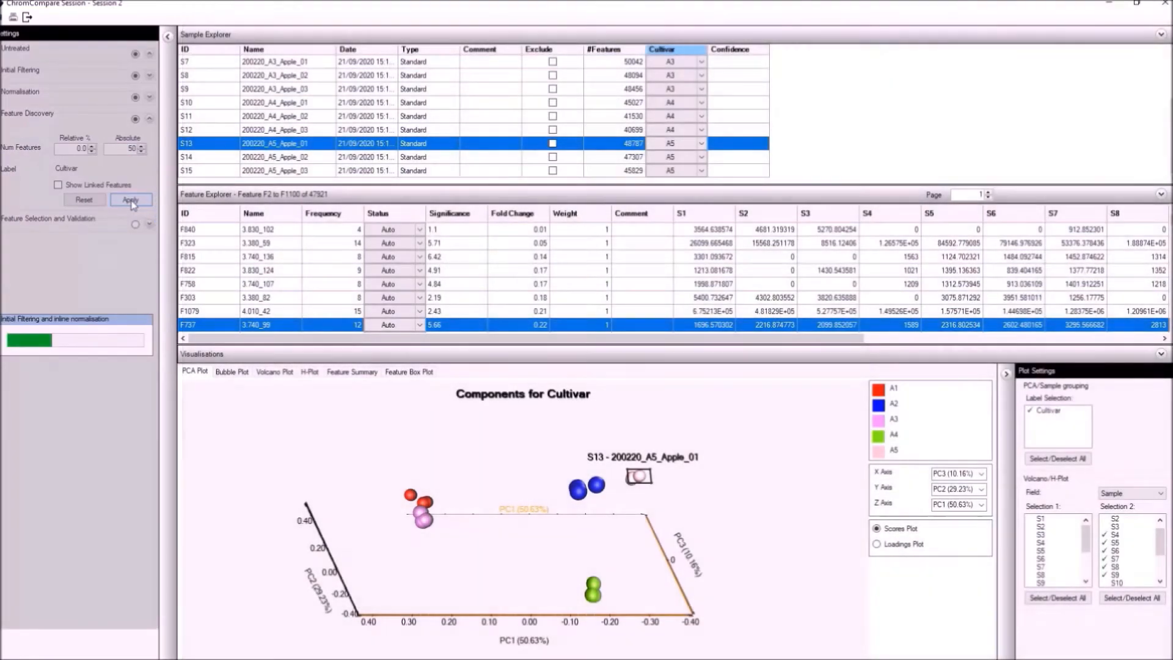
{"action": "left_click", "coordinate": [131, 199]}
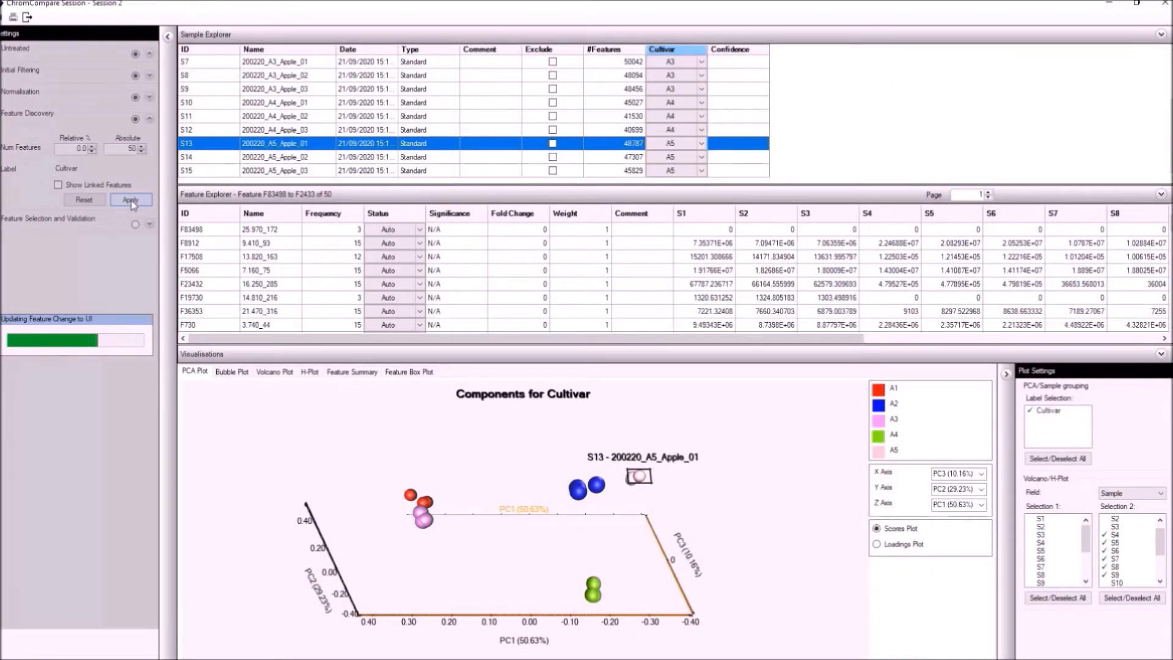
{"action": "left_click", "coordinate": [130, 199]}
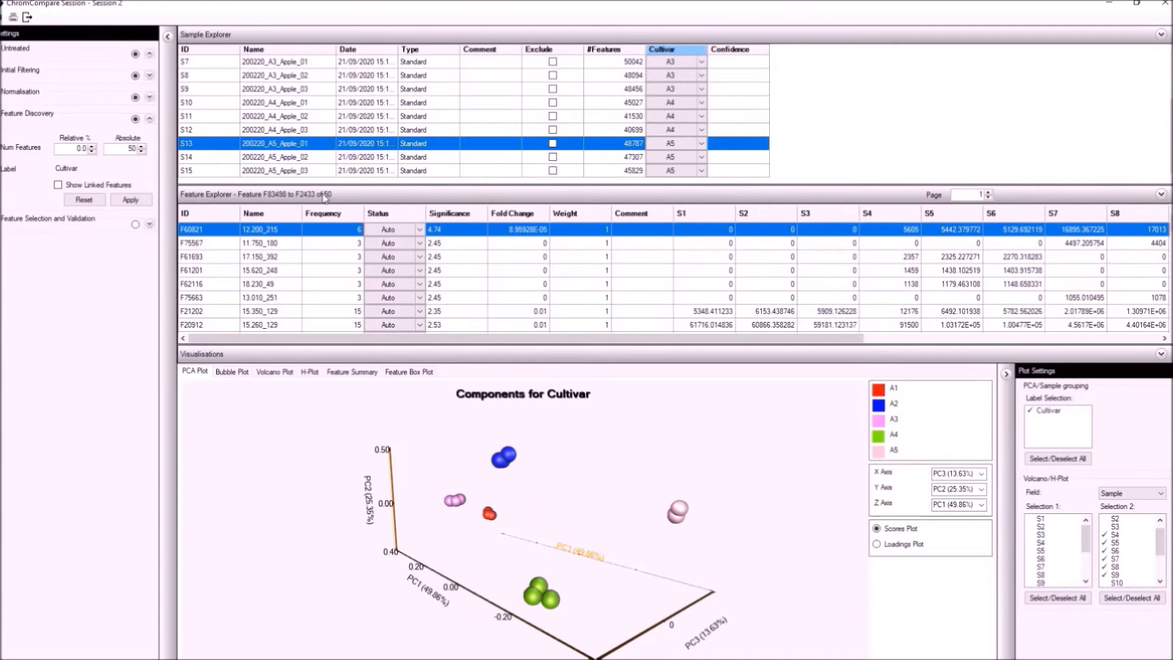
Show per-sample abundance bar charts for feature F60821, then feature F61201.
{"action": "left_click", "coordinate": [350, 372]}
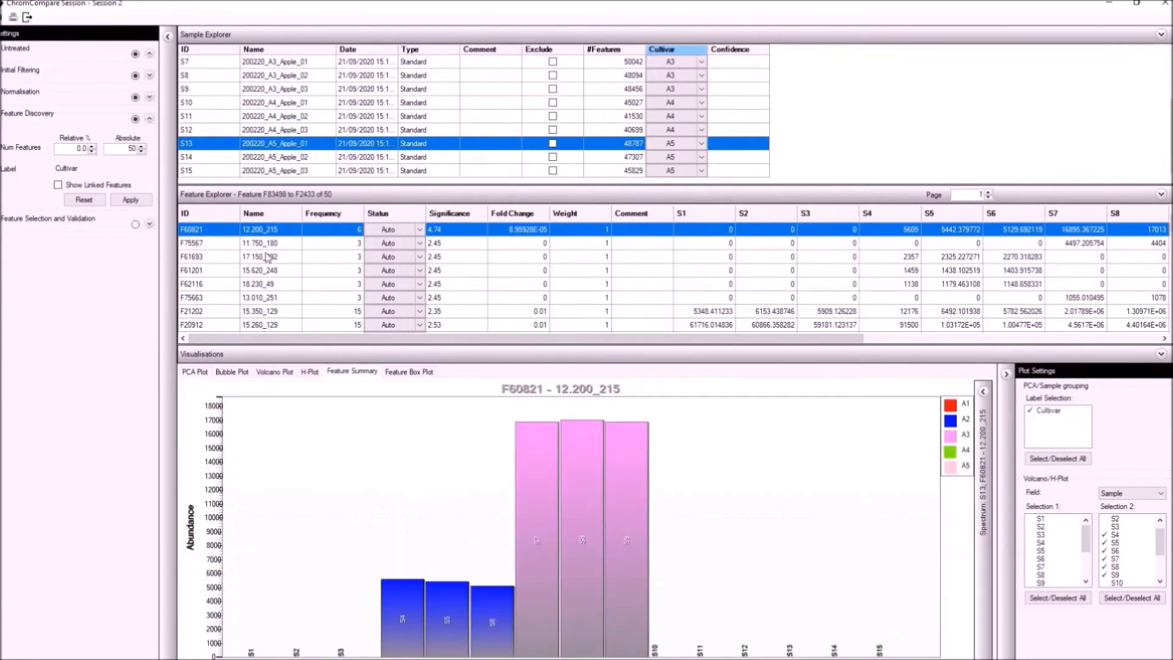
{"action": "left_click", "coordinate": [261, 270]}
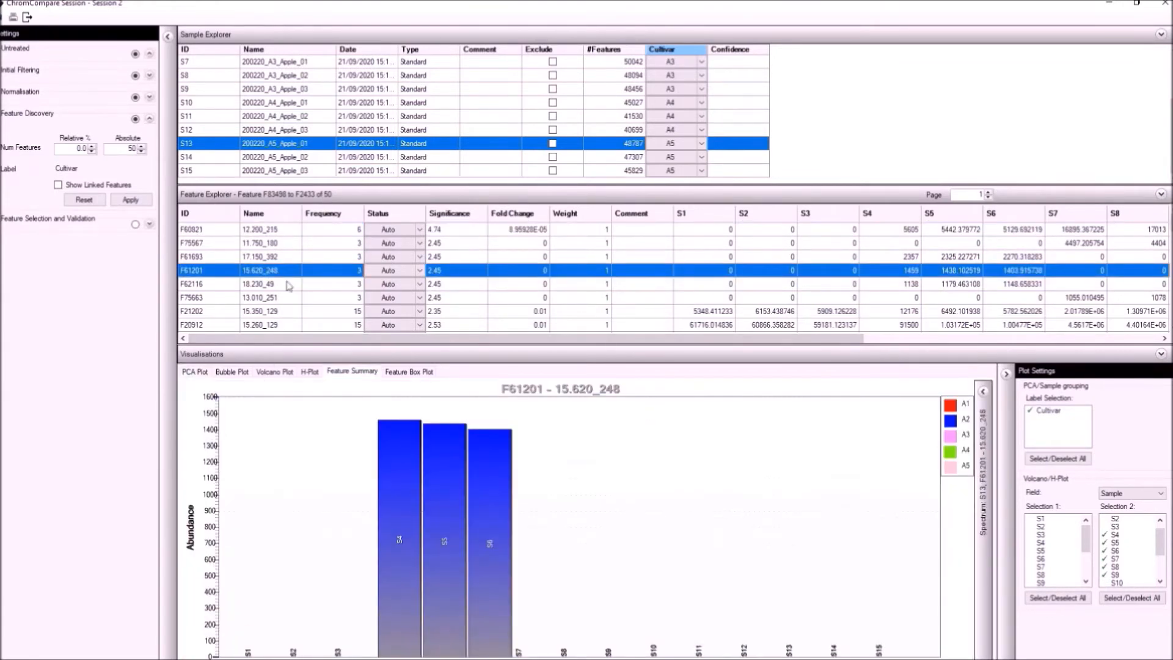